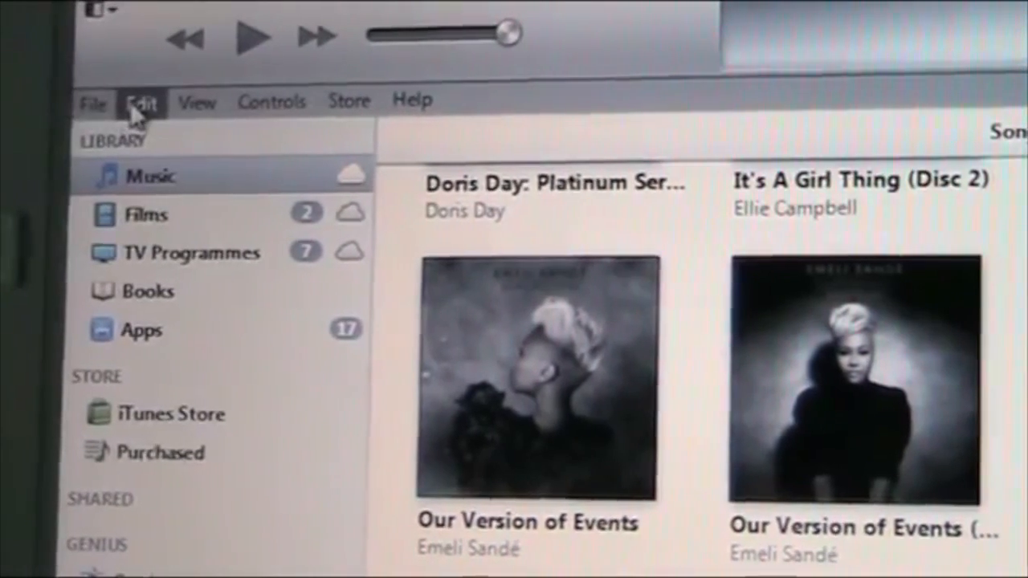
Step: View the Devices settings in the iTunes preferences via the Edit menu
click(140, 100)
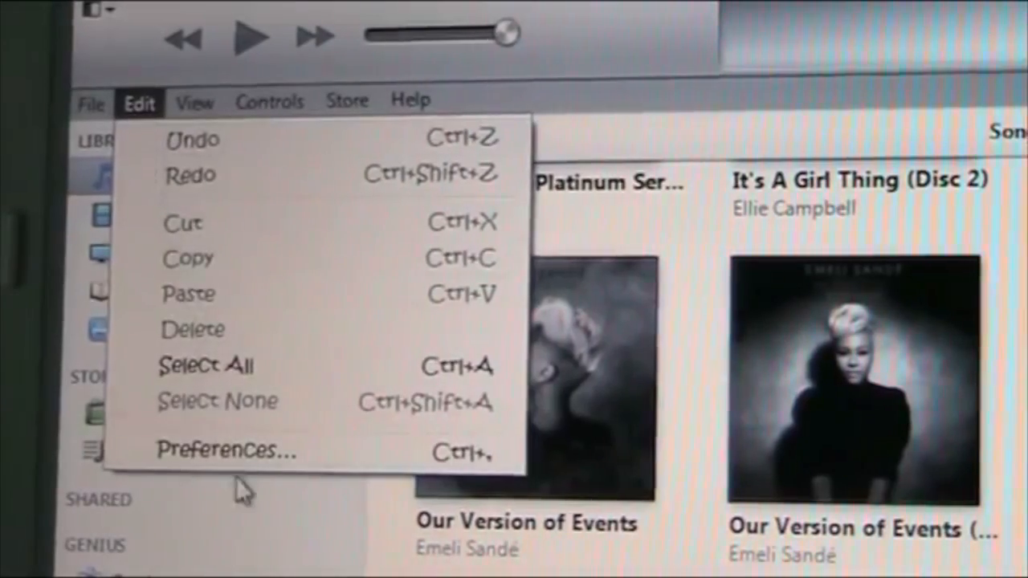
click(227, 450)
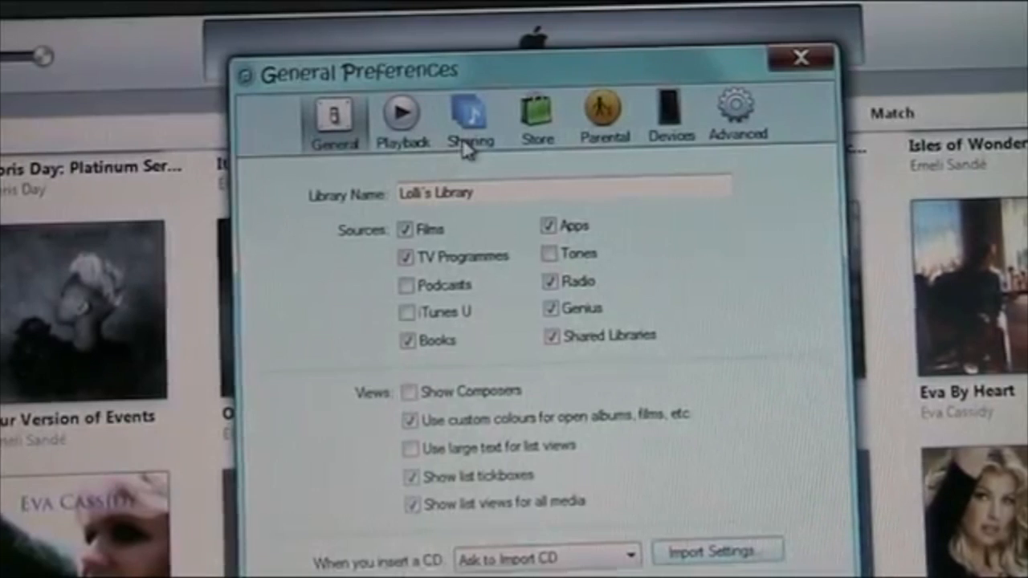
mouse_move(674, 133)
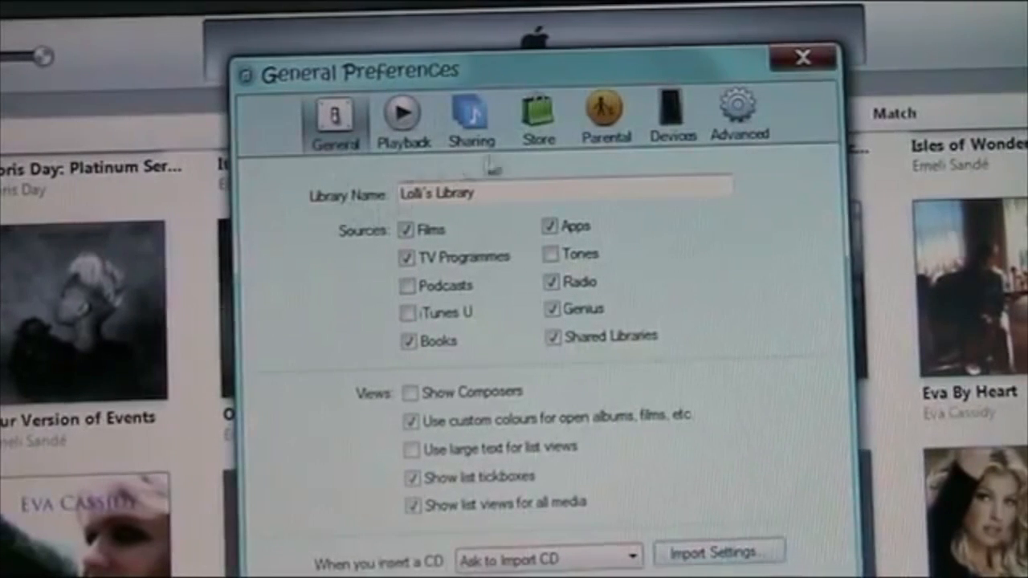
mouse_move(674, 118)
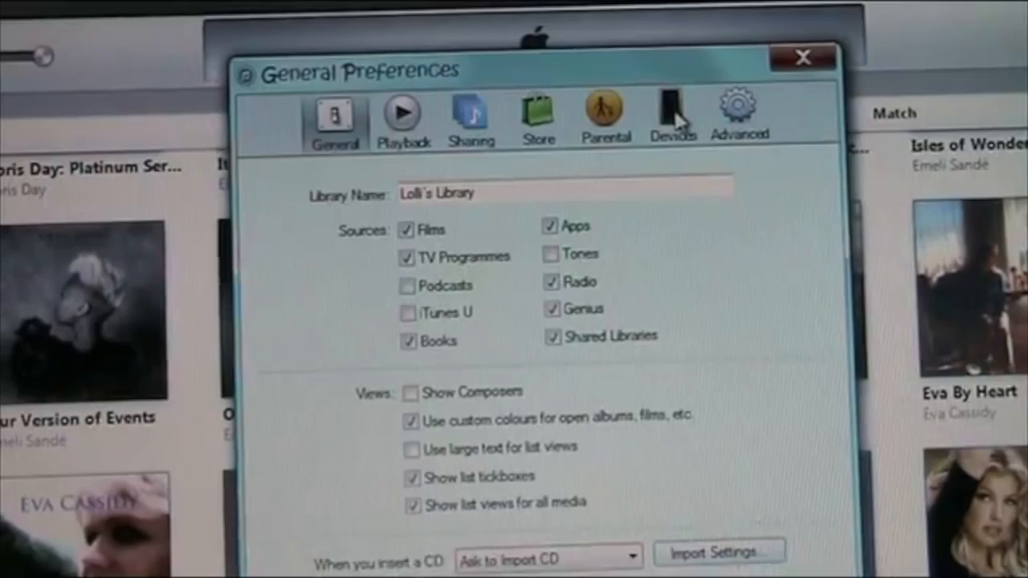
click(671, 117)
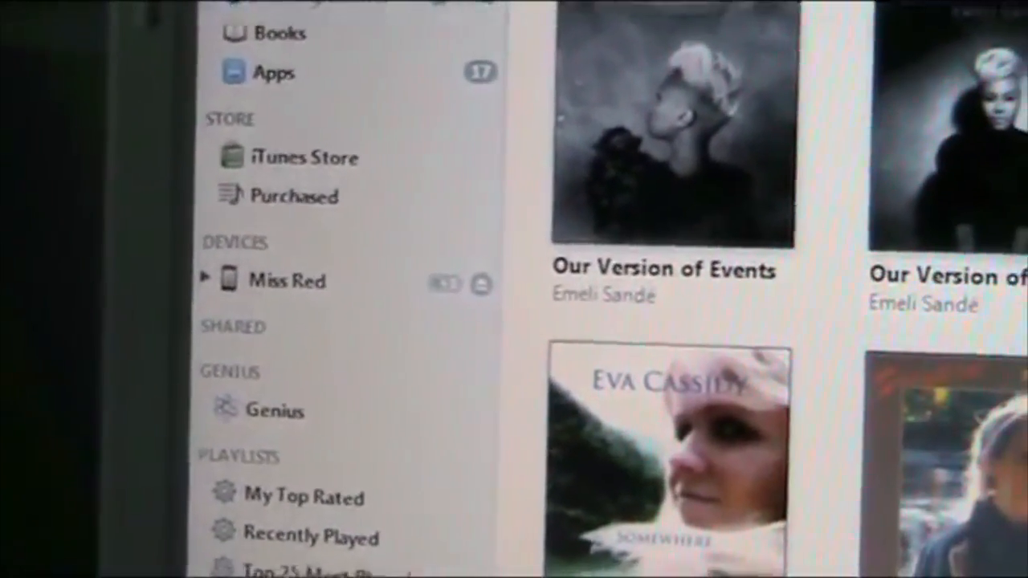
Step: Scroll the sidebar down to reach the Miss Red iPod under Devices
scroll(down, 3)
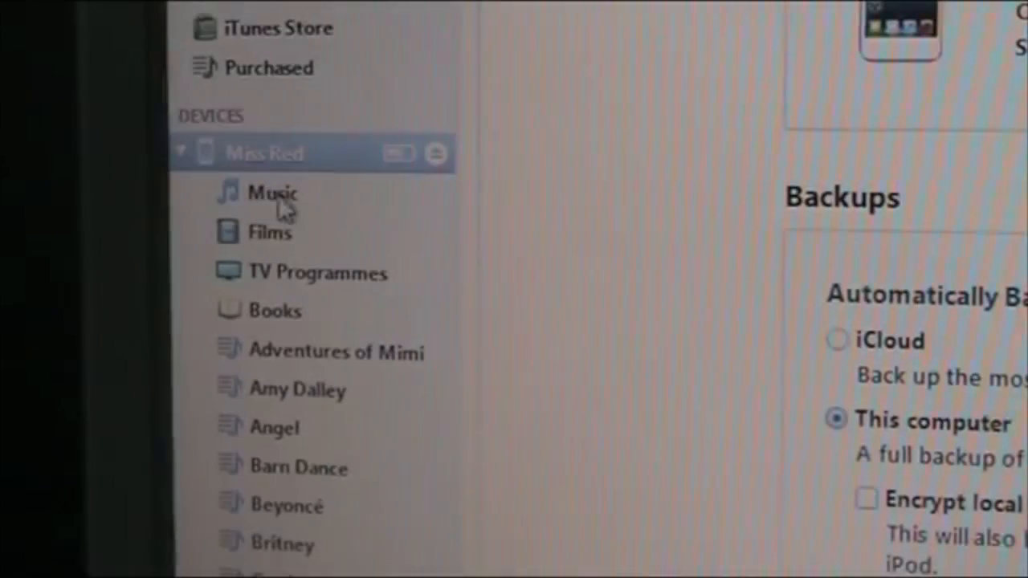
Step: Browse Miss Red's Music, Films, TV Programmes and Books, then scroll down its playlists
click(273, 192)
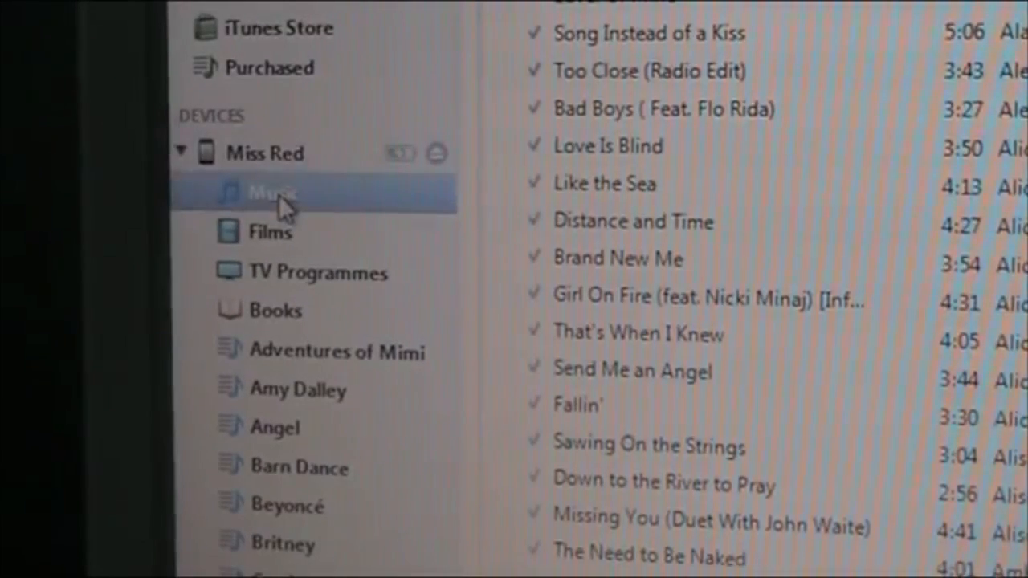
mouse_move(281, 237)
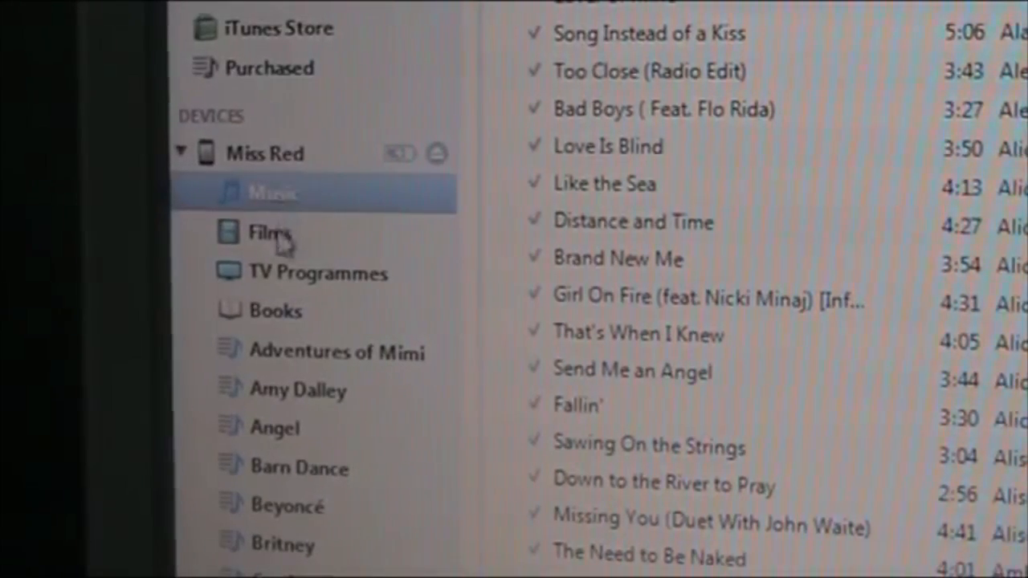
click(270, 232)
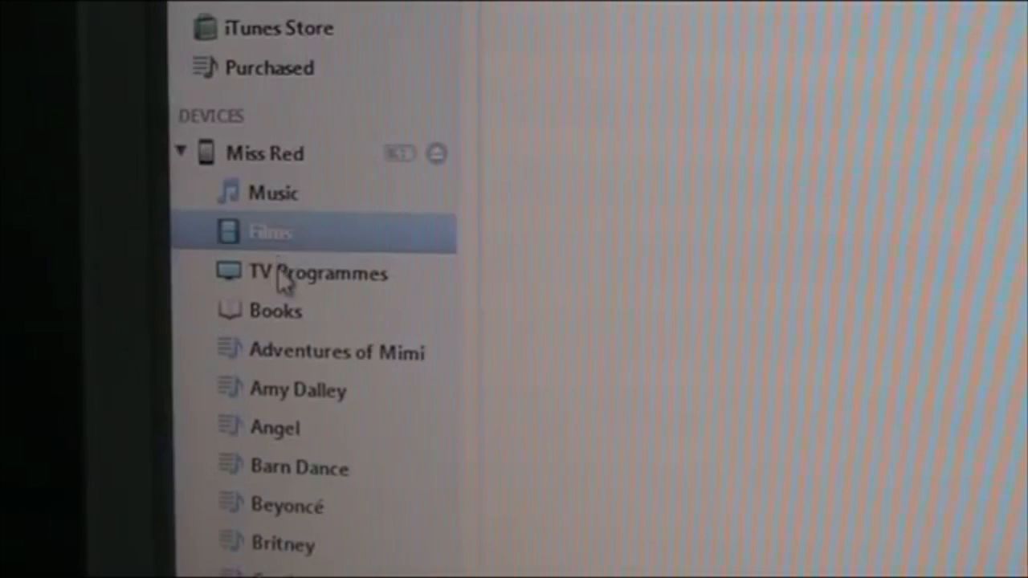
click(317, 273)
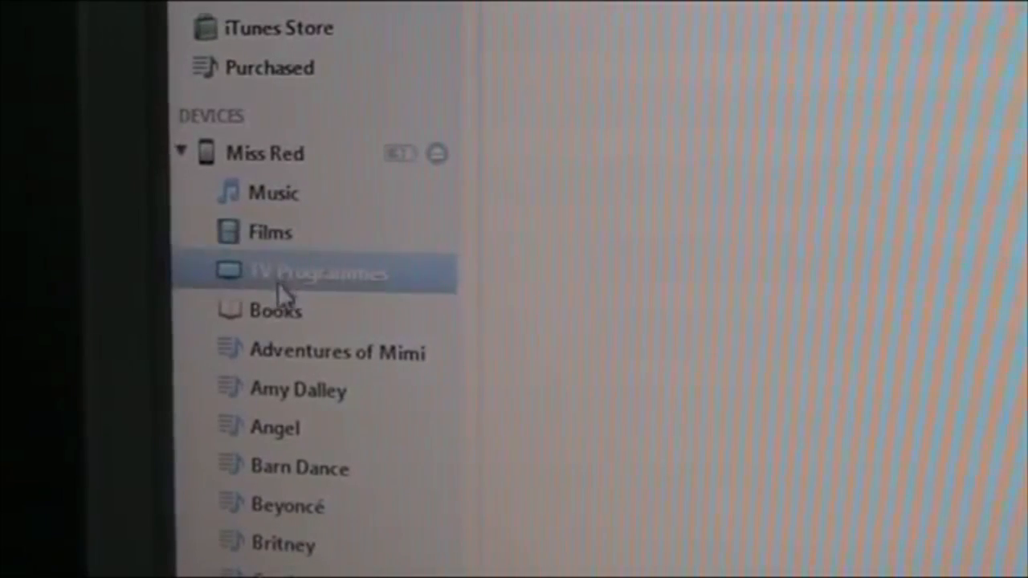
click(275, 311)
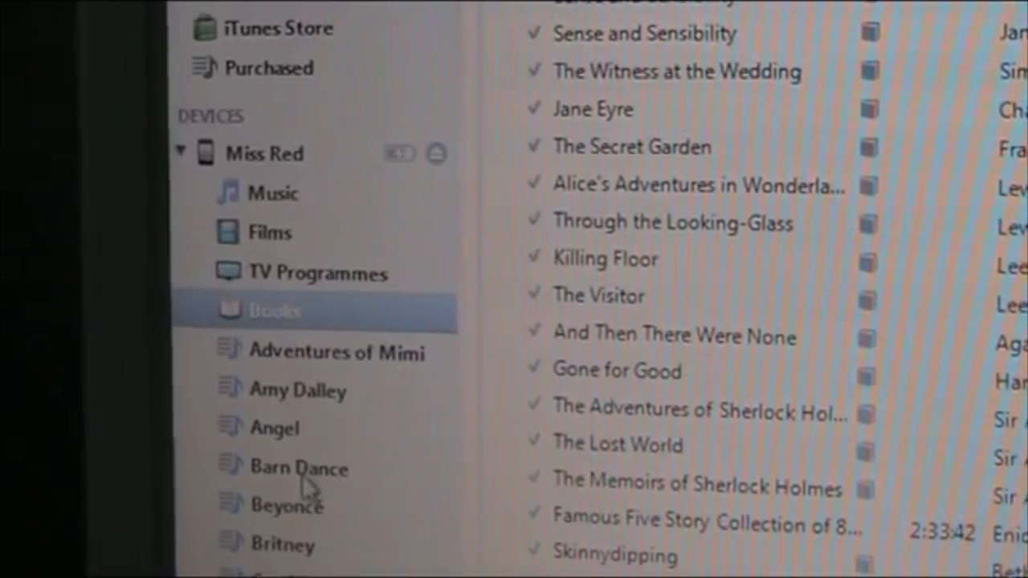
scroll(down, 3)
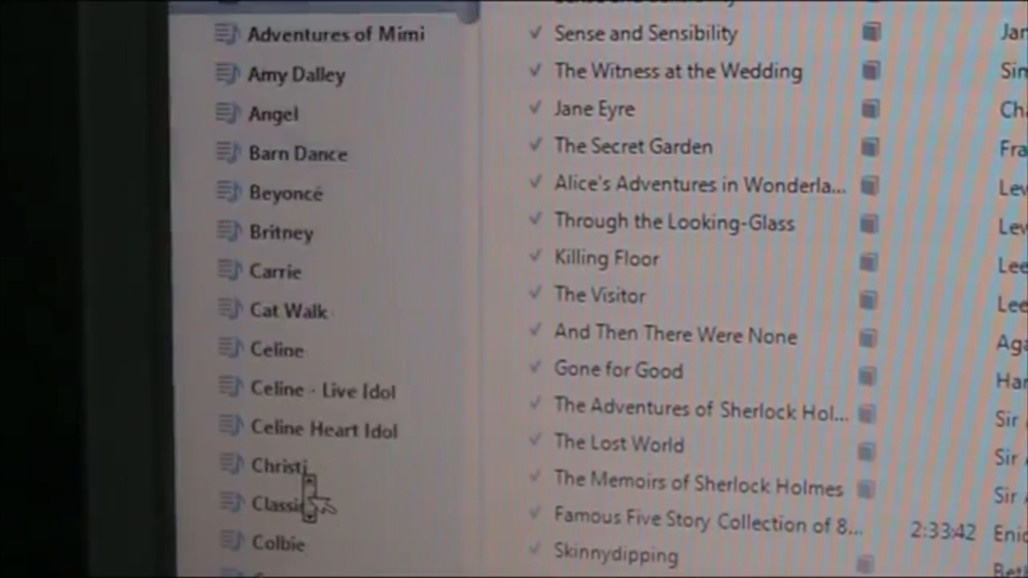
scroll(down, 3)
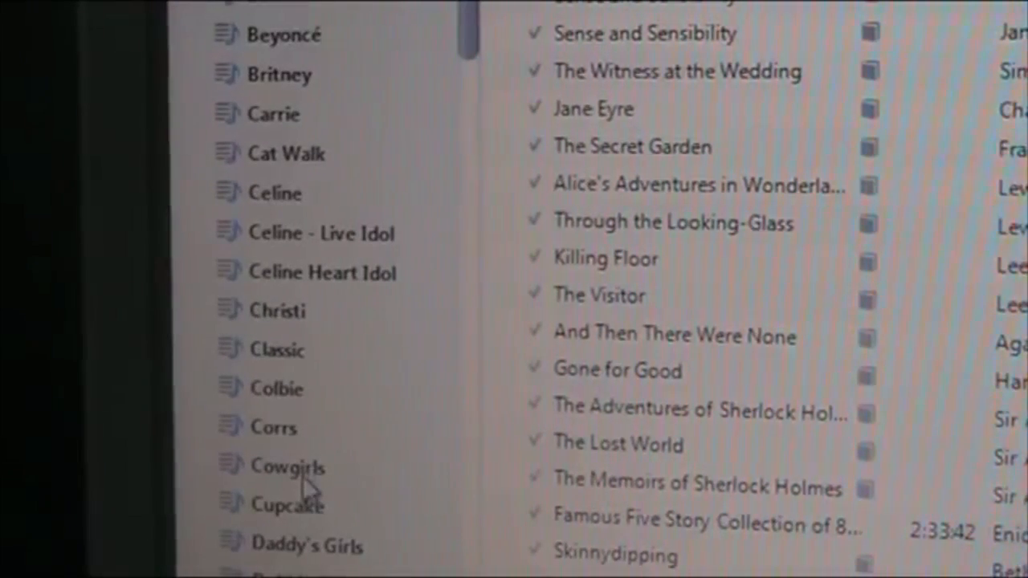
mouse_move(273, 393)
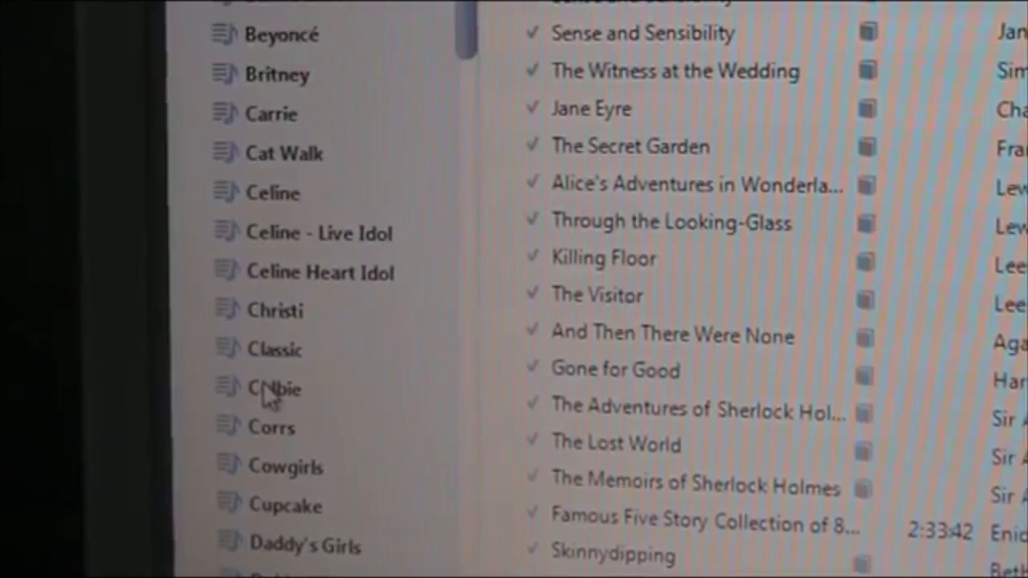
Step: Export the Colbie playlist from the iPod to the desktop as an XML file named Colbie
right_click(273, 389)
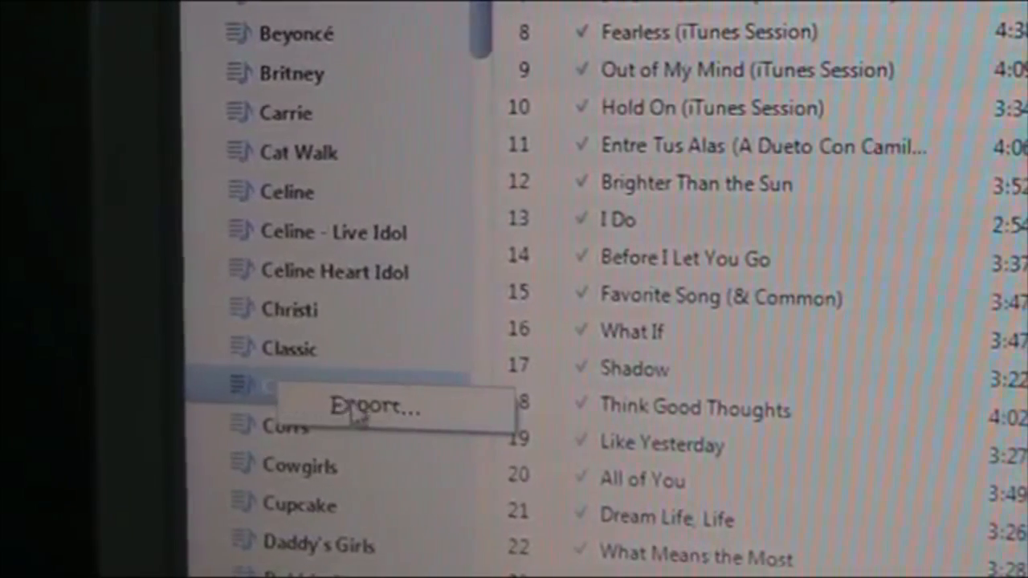
click(375, 407)
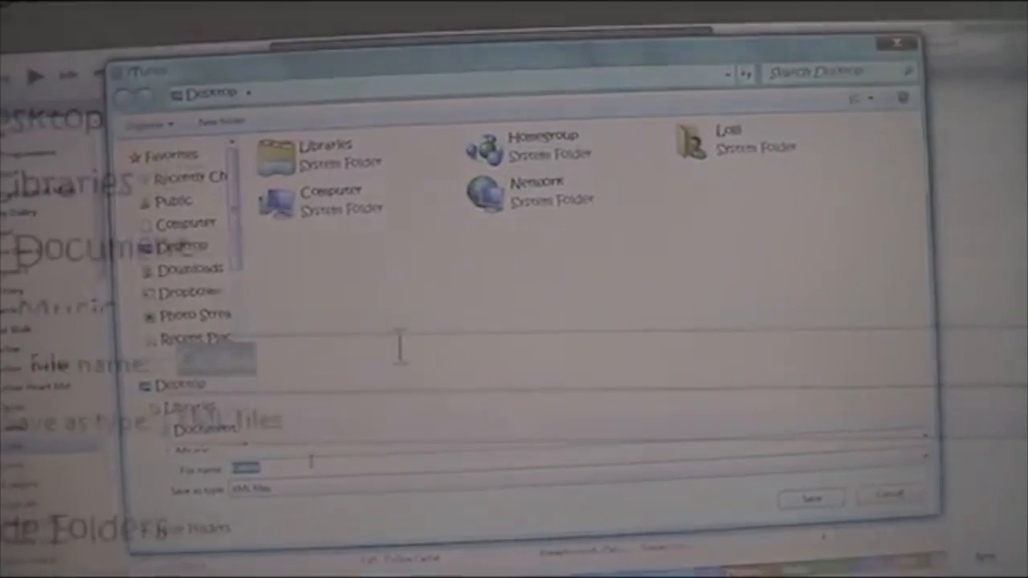
text(Colbie)
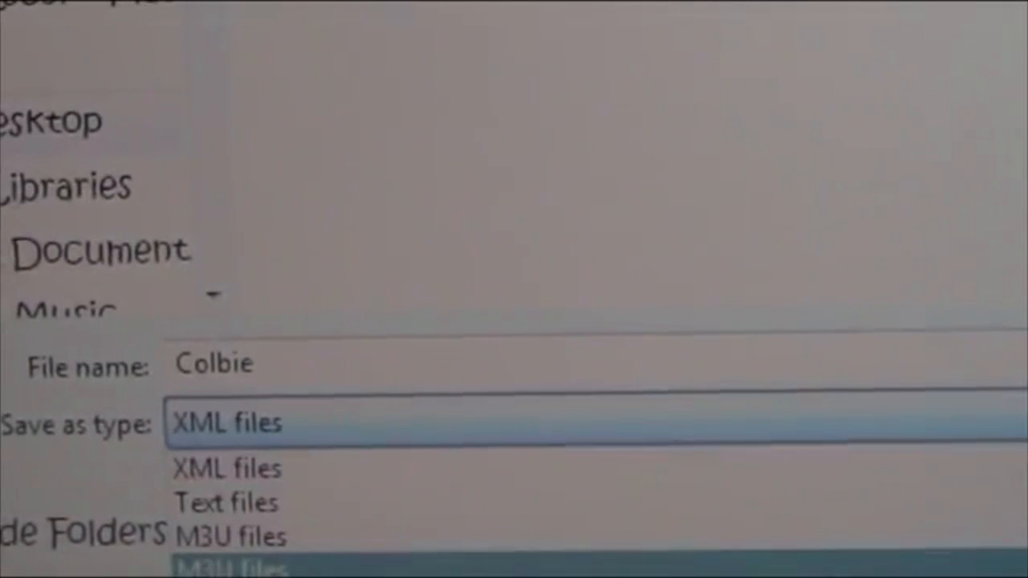
mouse_move(233, 503)
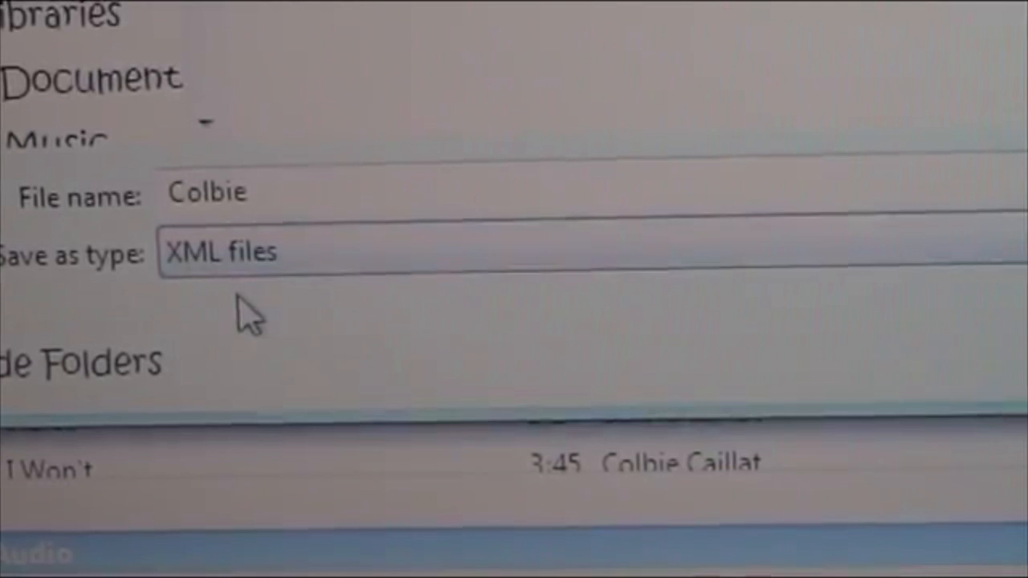
mouse_move(301, 329)
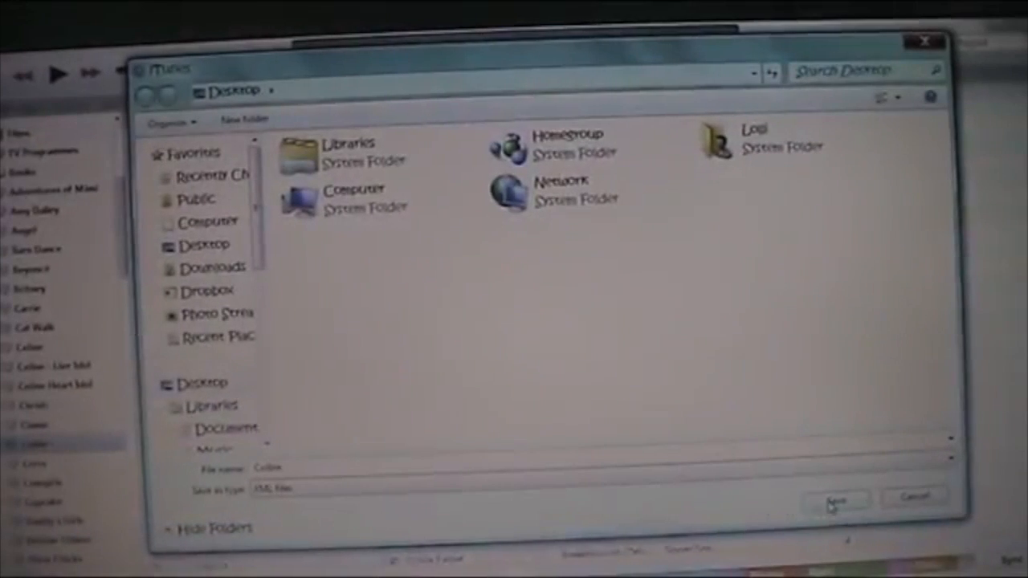
click(835, 500)
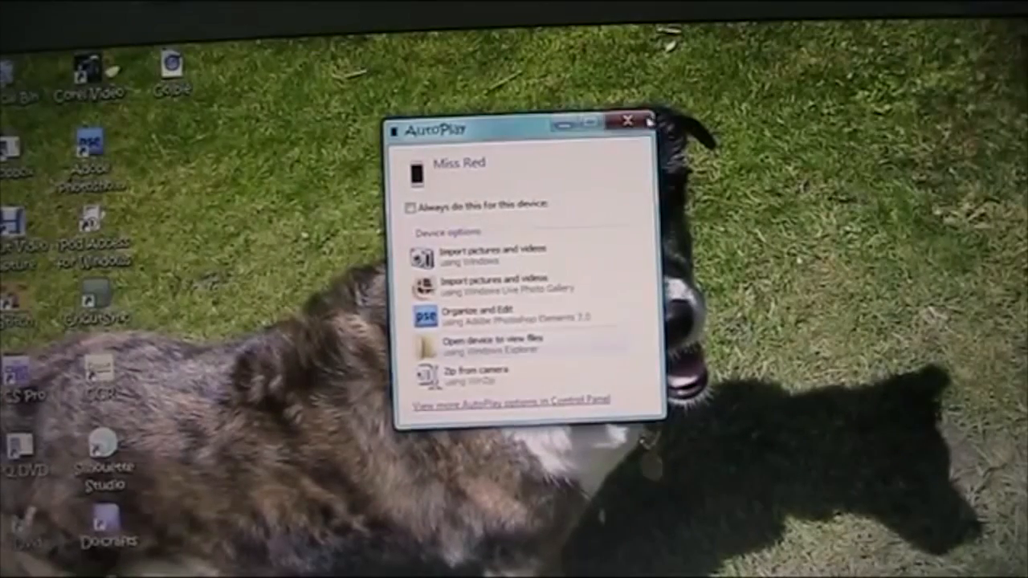
Step: Dismiss the iPod's AutoPlay prompt and return to the iTunes library
click(629, 120)
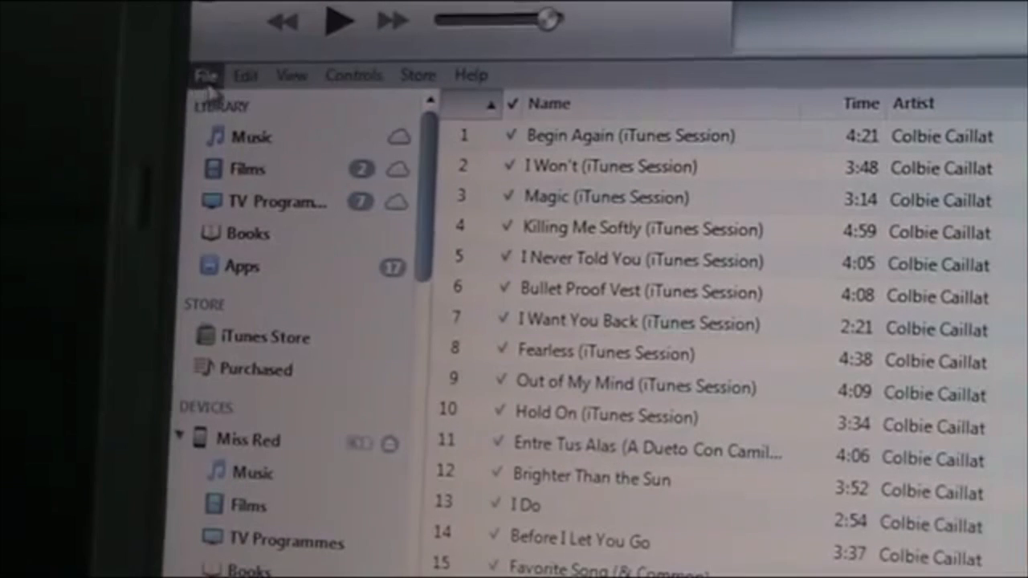
Step: Import the Colbie XML file from the desktop as a playlist via File > Library
click(204, 74)
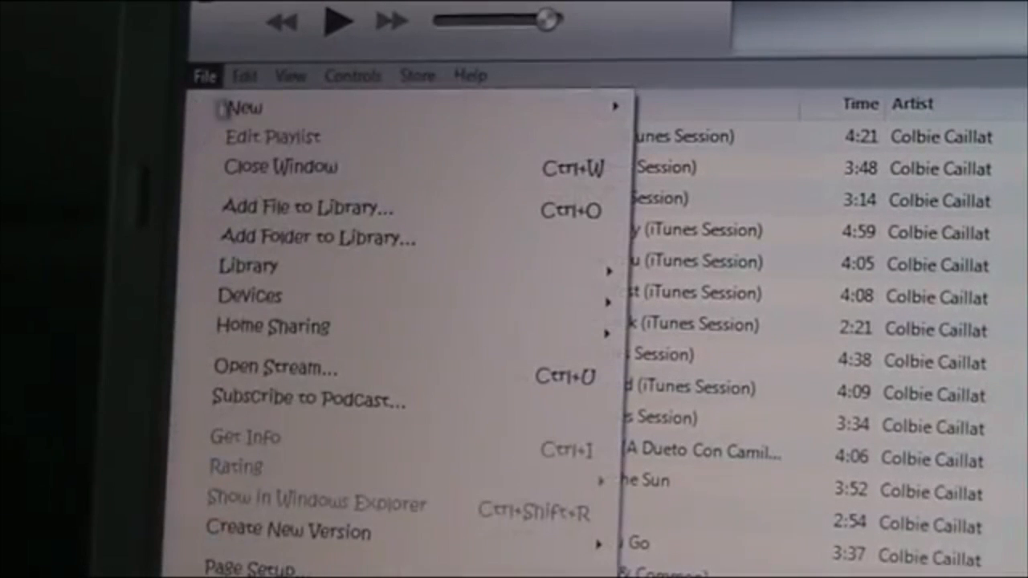
mouse_move(249, 265)
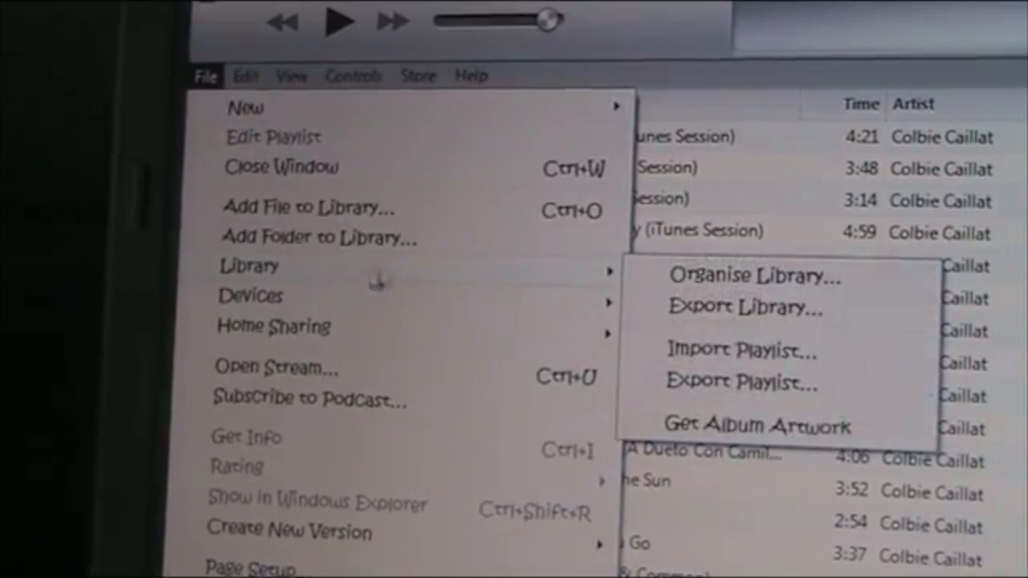
mouse_move(566, 285)
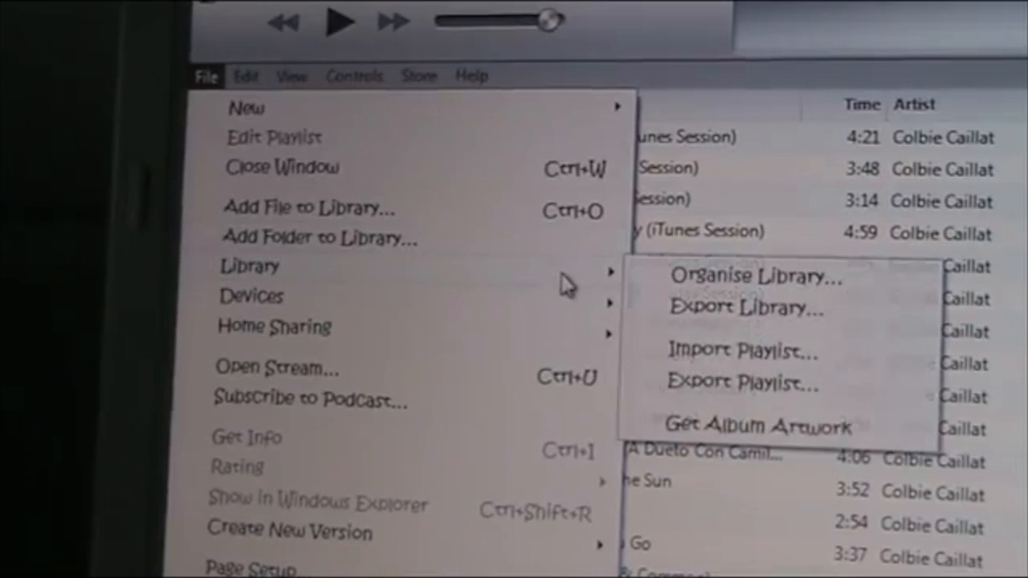
mouse_move(670, 289)
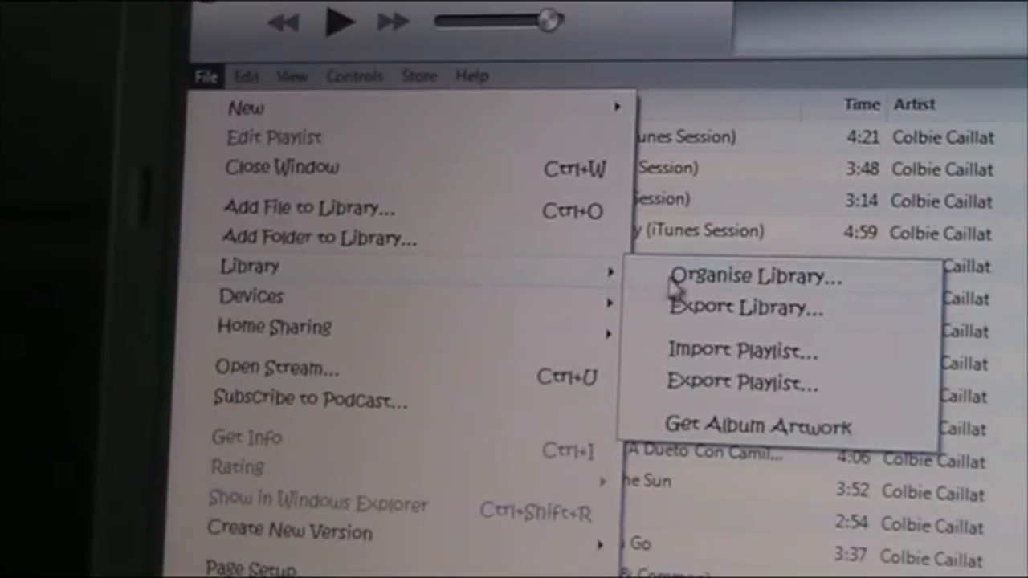
mouse_move(705, 361)
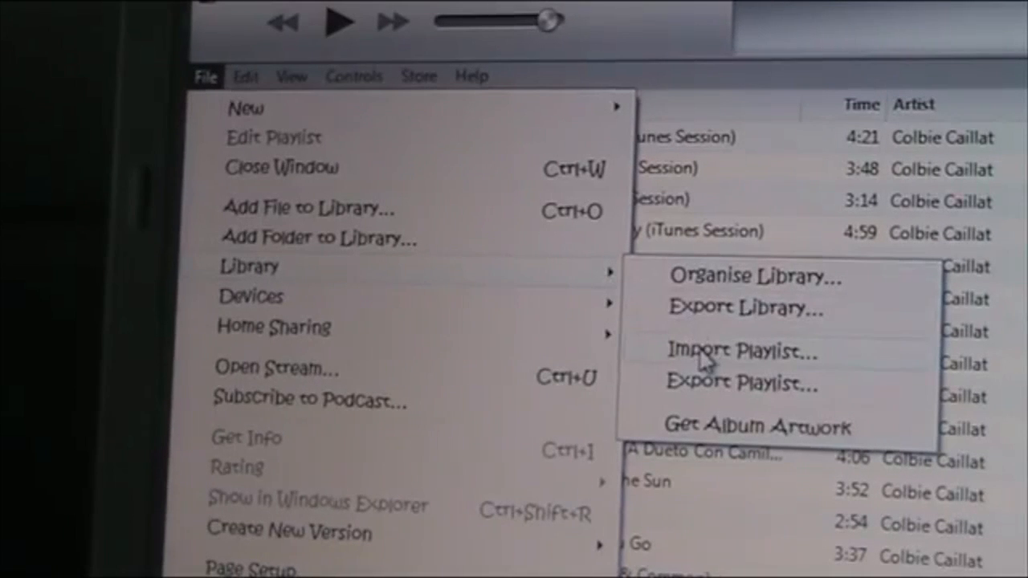
click(739, 351)
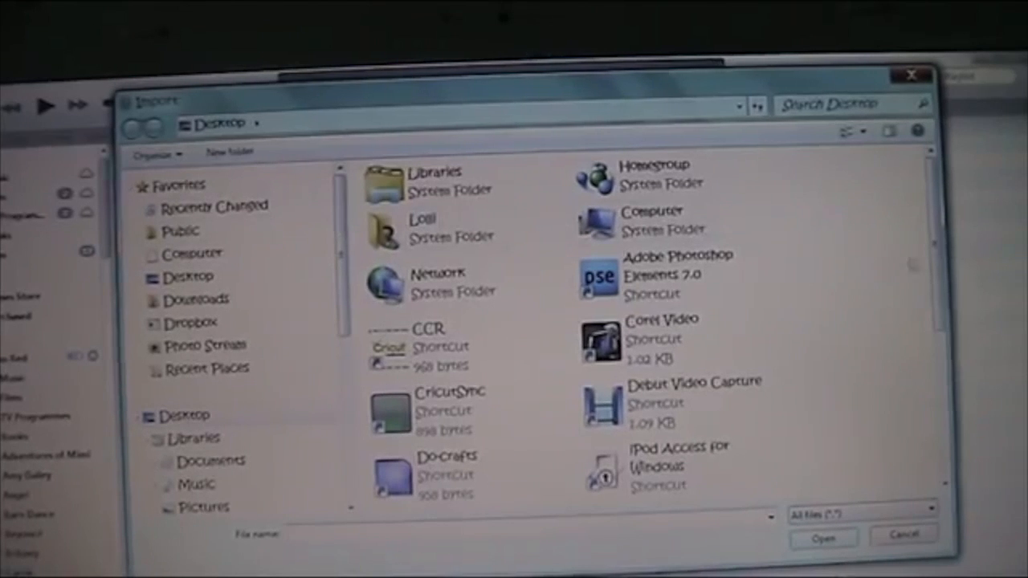
scroll(down, 3)
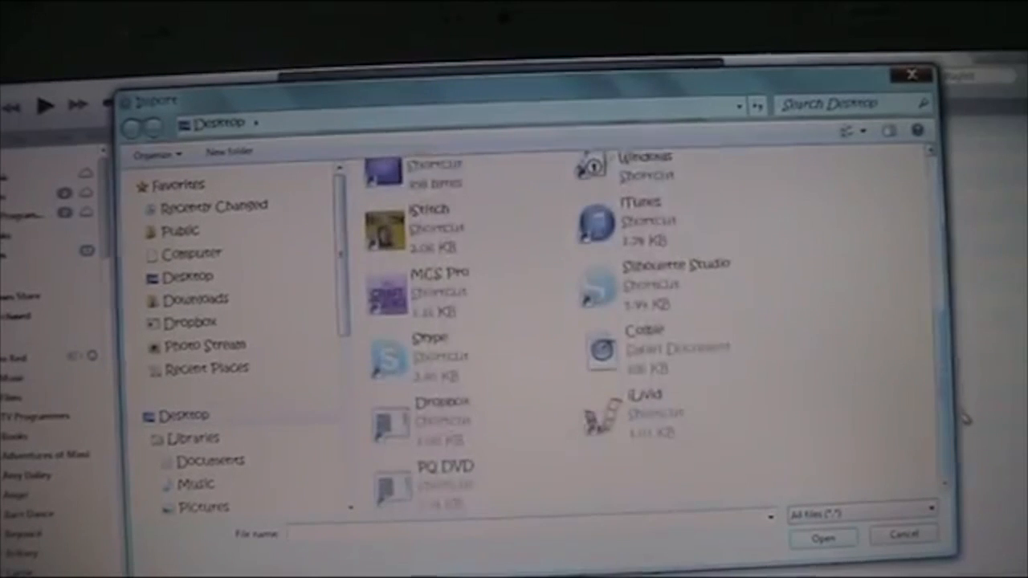
mouse_move(643, 346)
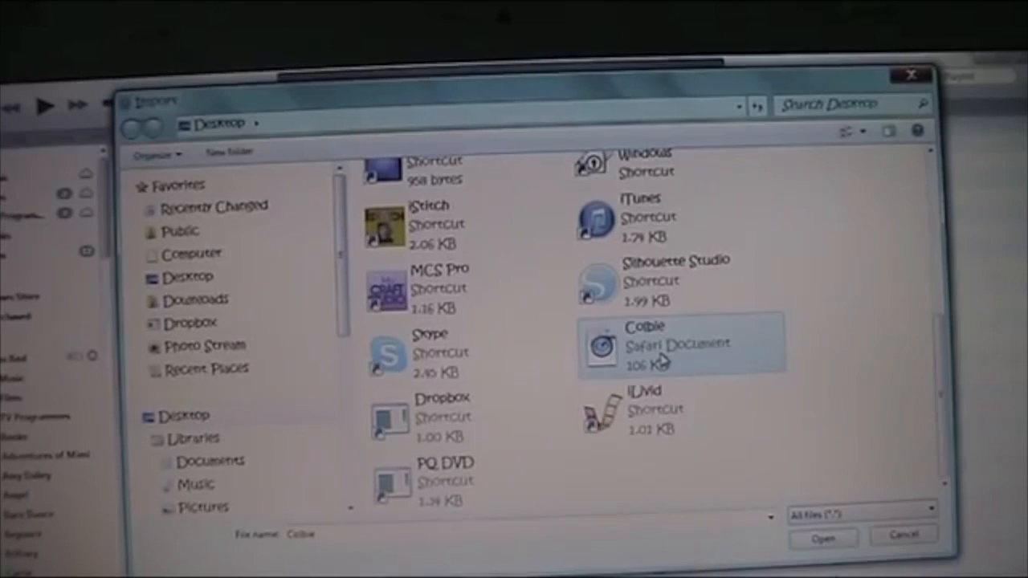
click(820, 538)
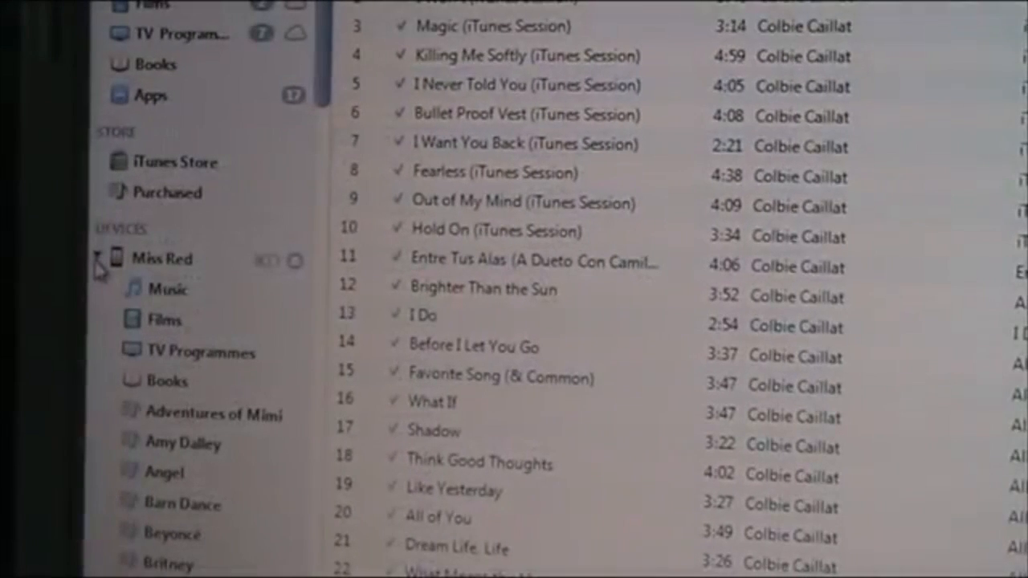
Step: Collapse Miss Red and scroll through the imported Colbie playlist's 66 songs in the library
click(162, 258)
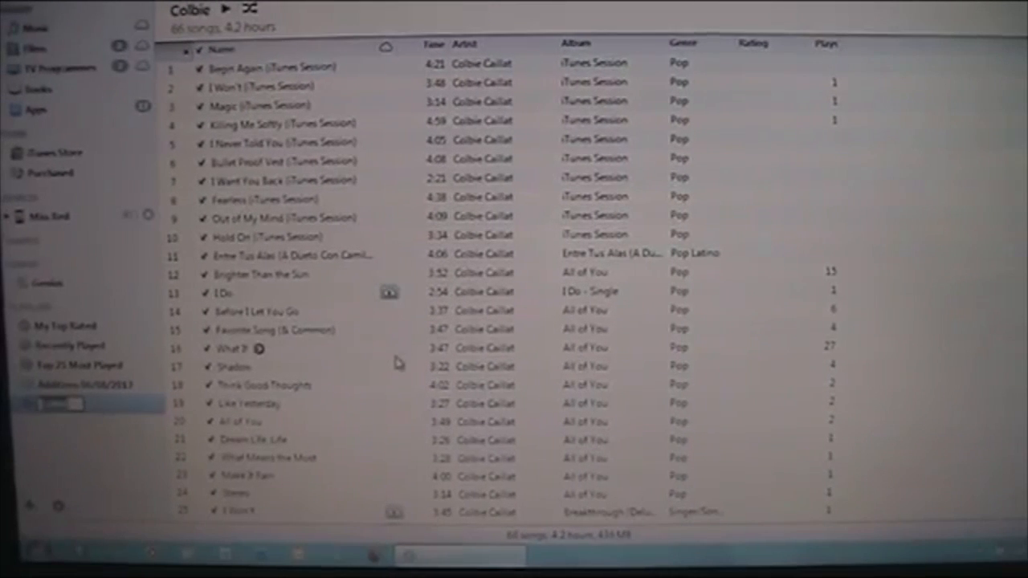
scroll(down, 3)
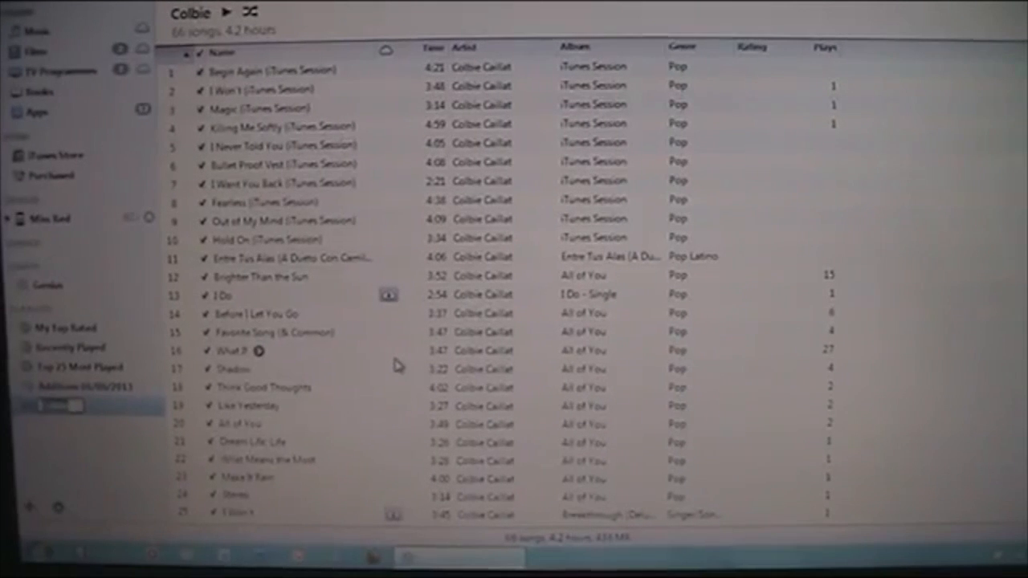
scroll(down, 3)
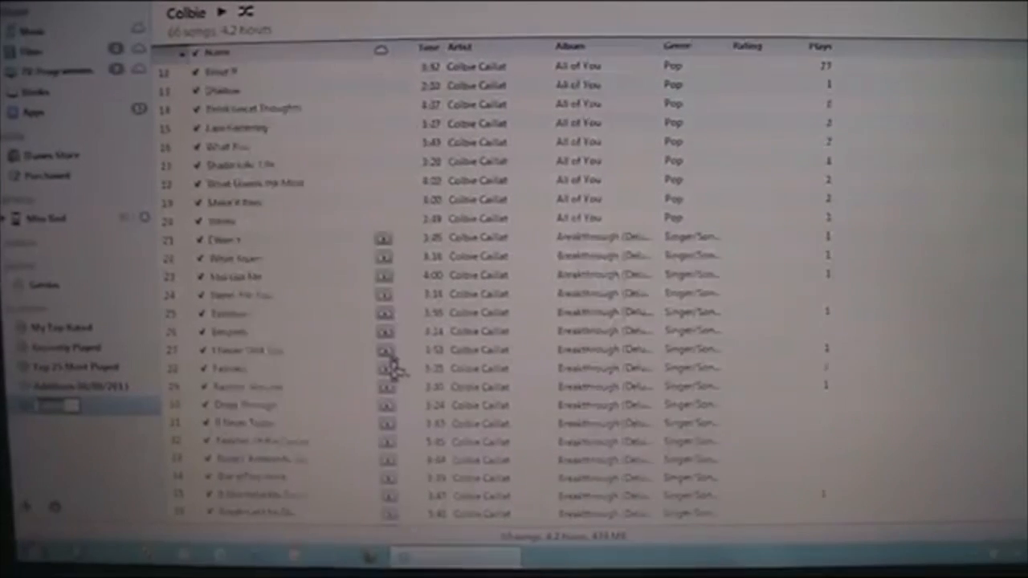
scroll(down, 3)
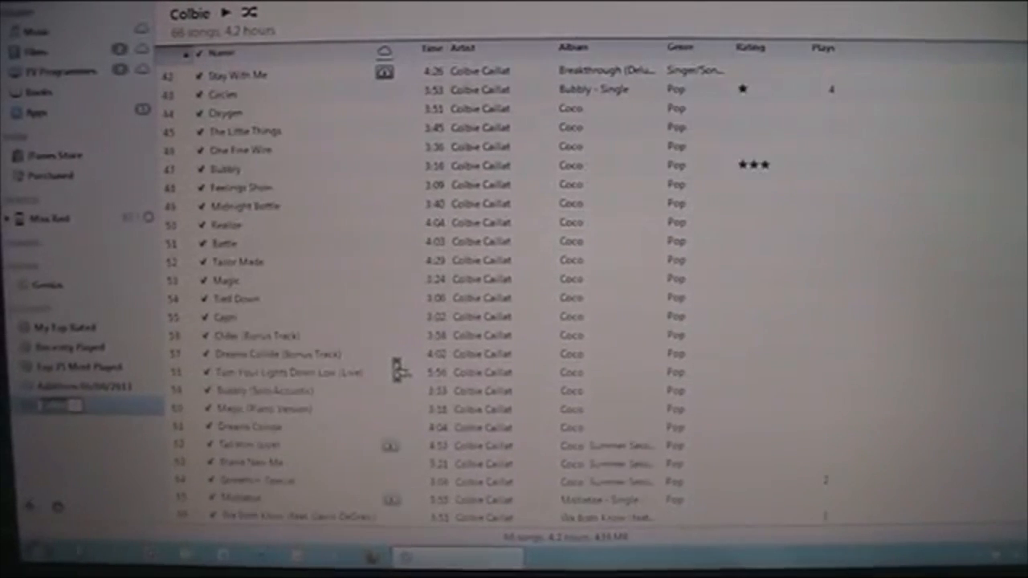